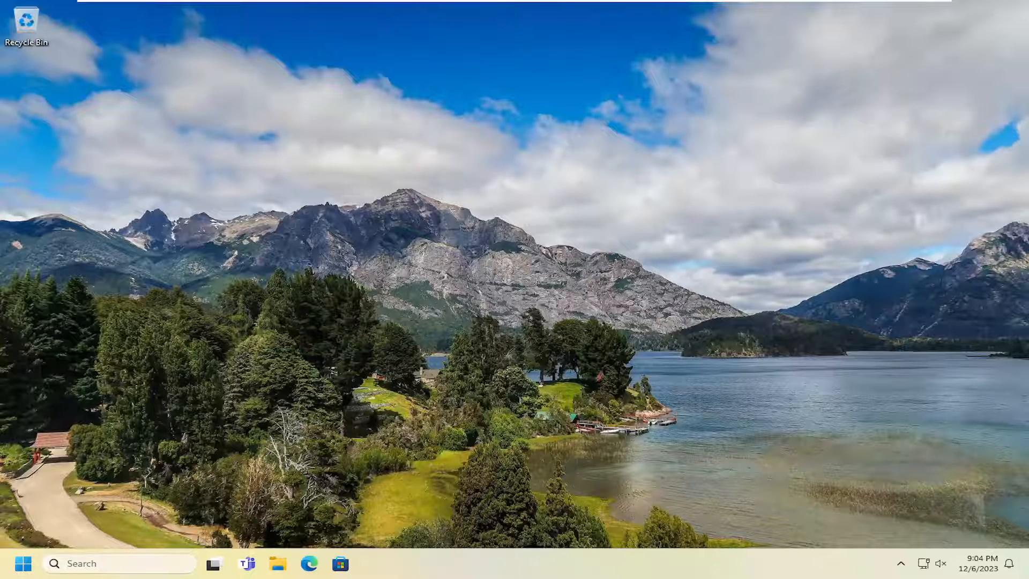
Search 'group' from Start and launch Edit group policy
text(group)
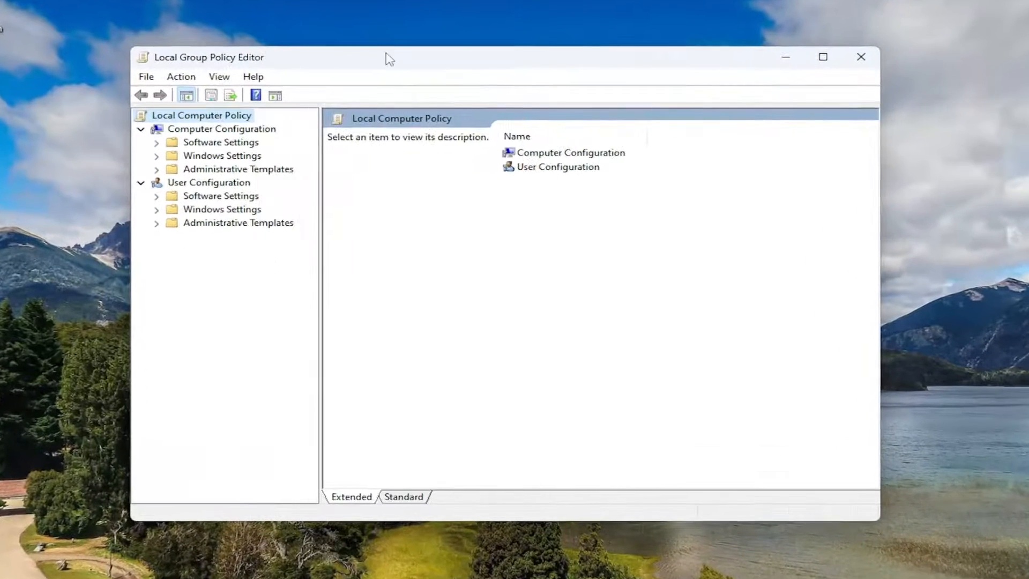
Browse Computer Configuration > Administrative Templates > Windows Components > Remote Desktop Services to Remote Desktop Connection Client
click(222, 128)
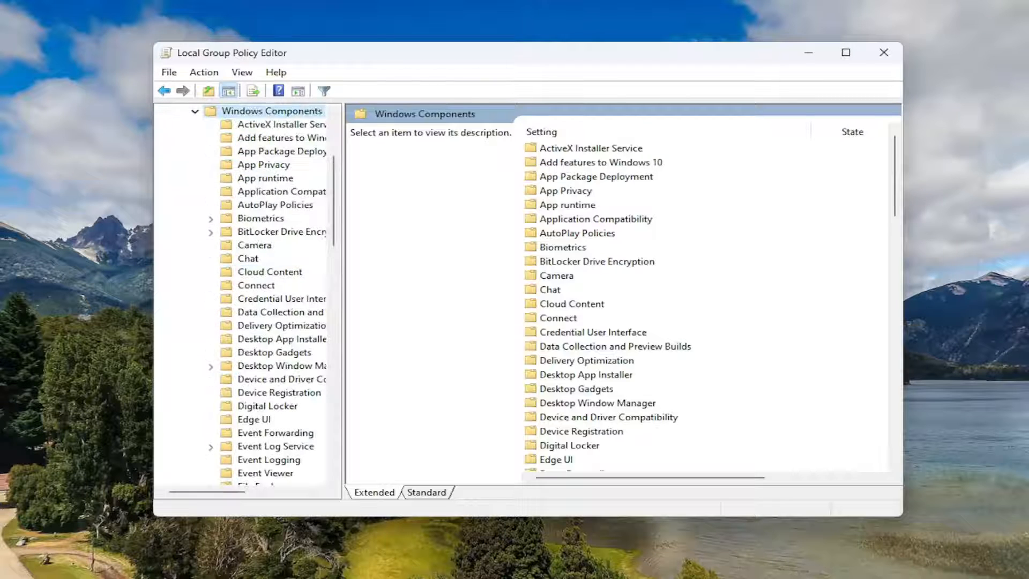
mouse_move(303, 344)
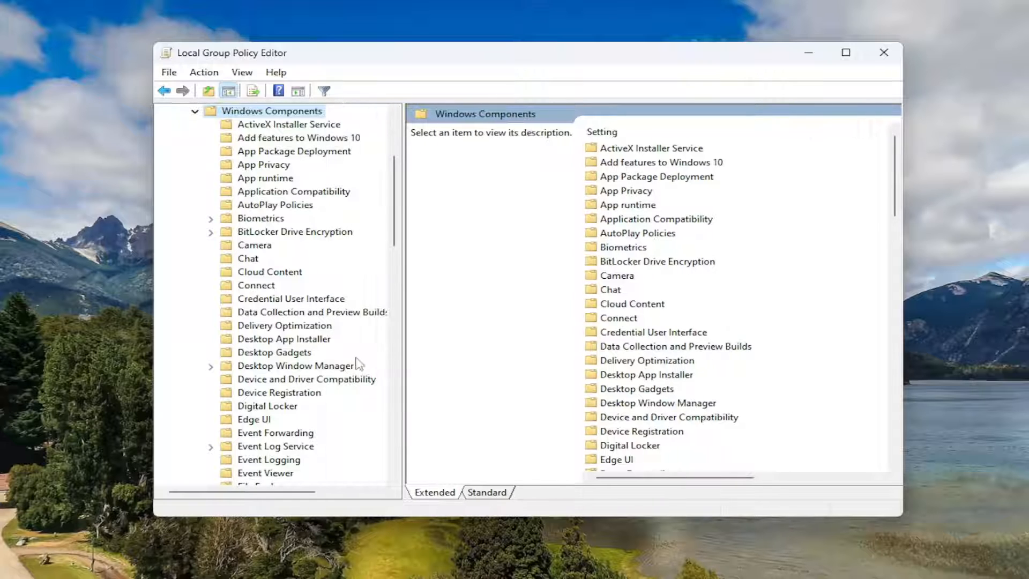
scroll(down, 3)
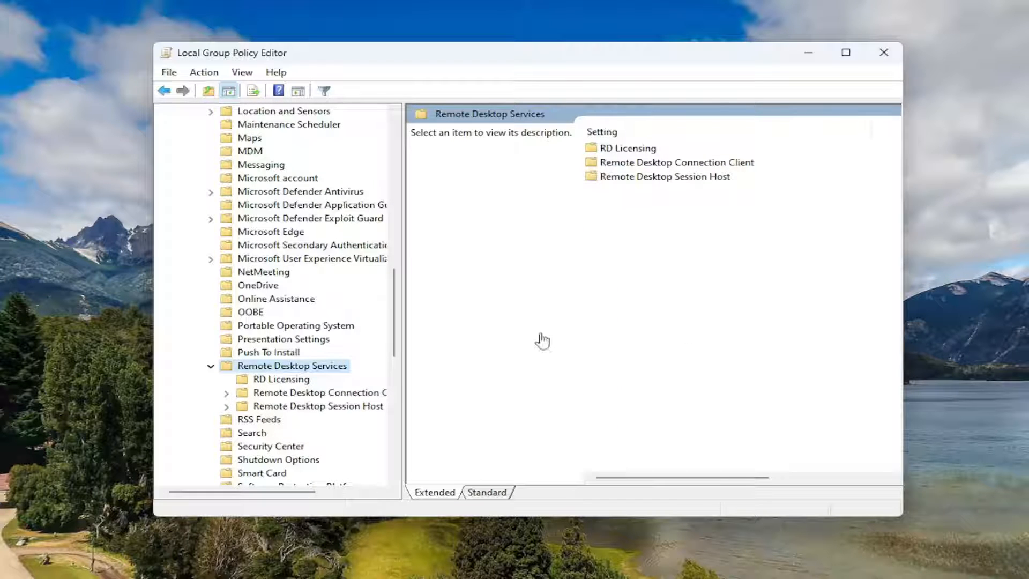
click(317, 393)
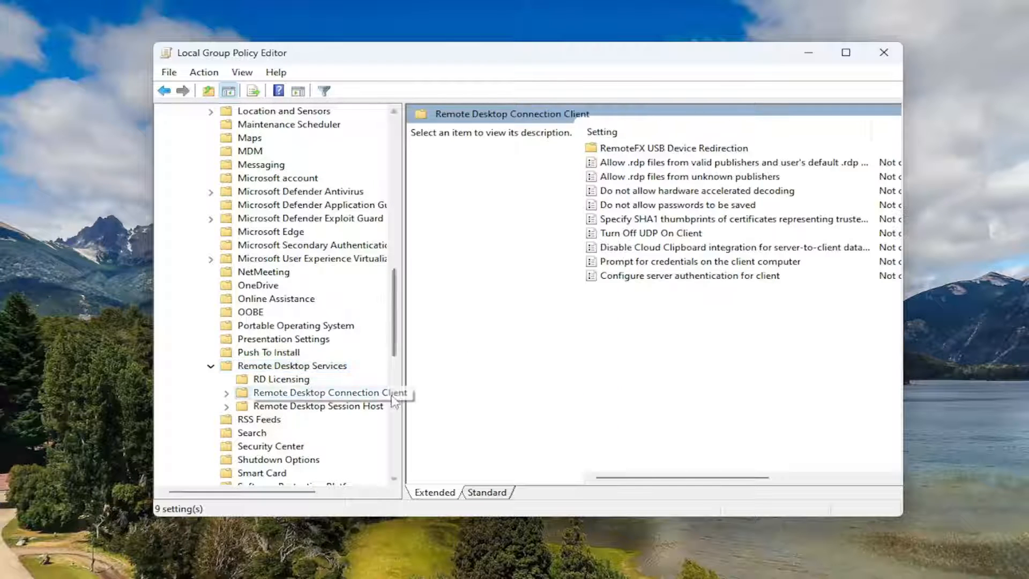
click(328, 393)
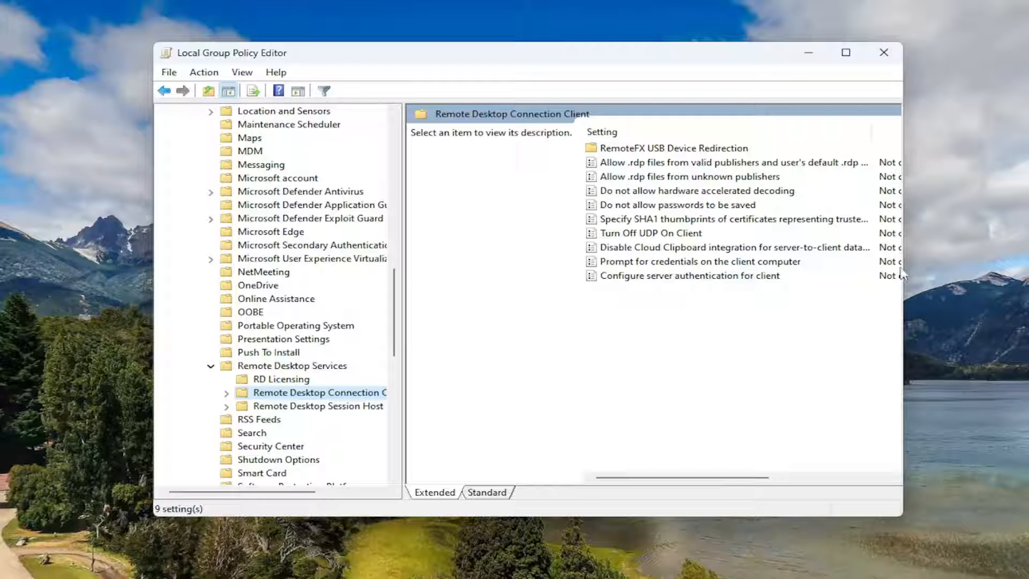
mouse_move(669, 217)
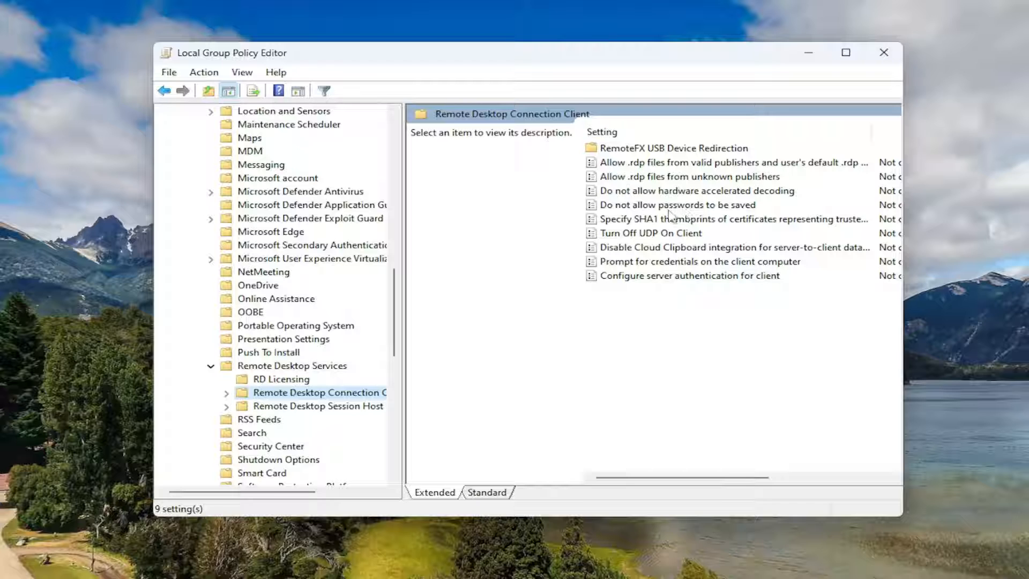
Set 'Do not allow passwords to be saved' to Disabled and confirm with OK
click(677, 205)
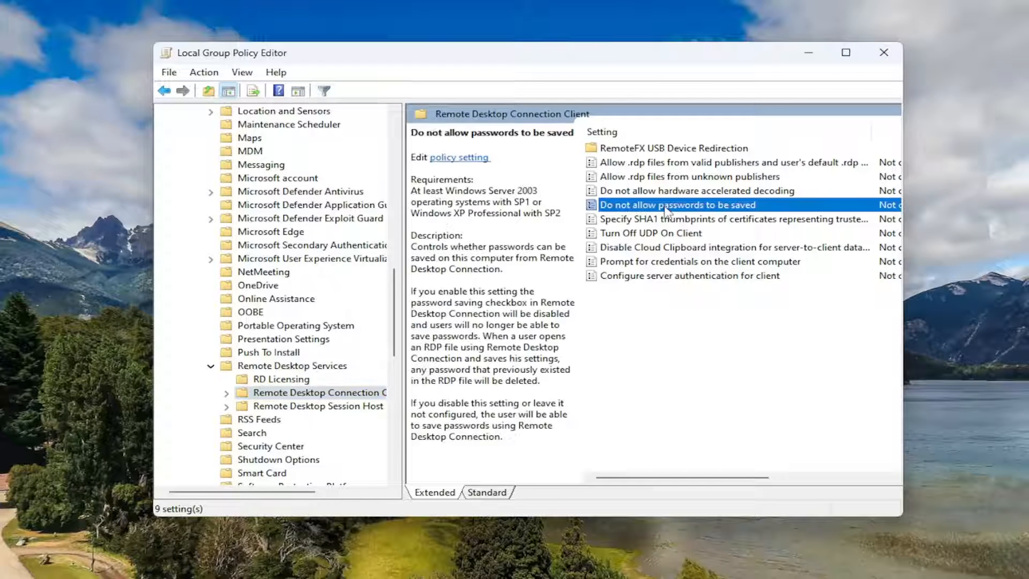
double_click(677, 205)
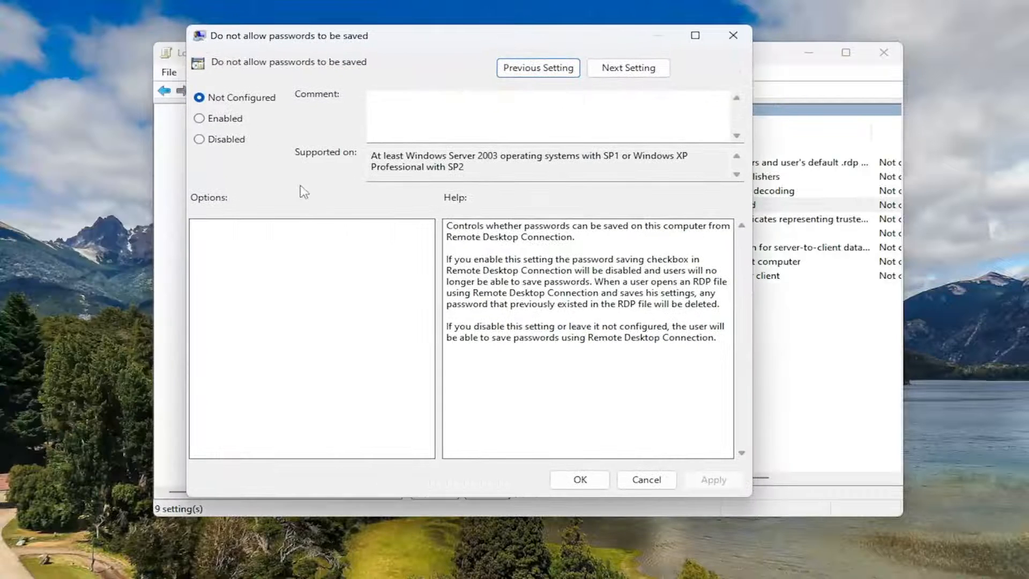
click(201, 118)
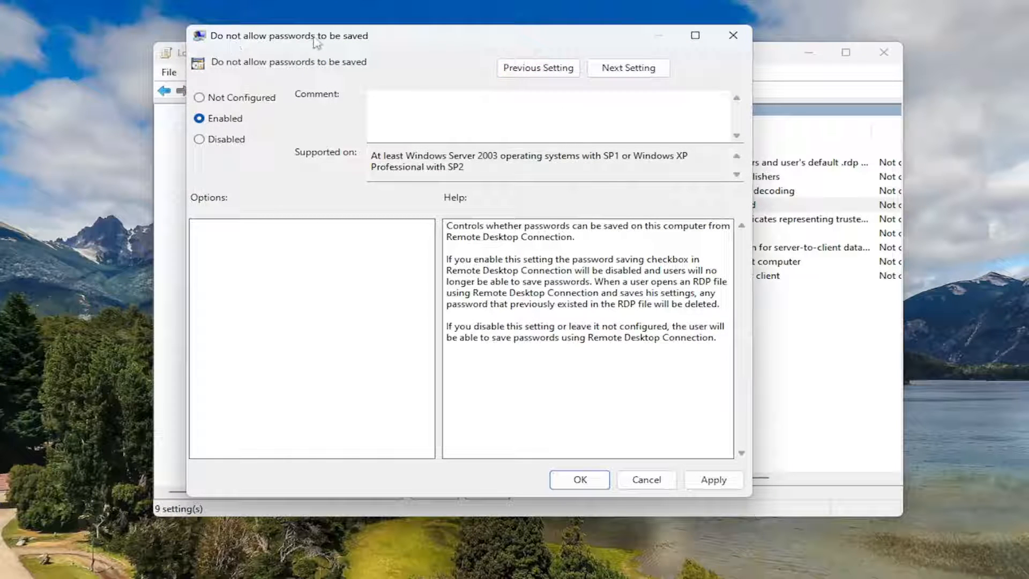
click(200, 138)
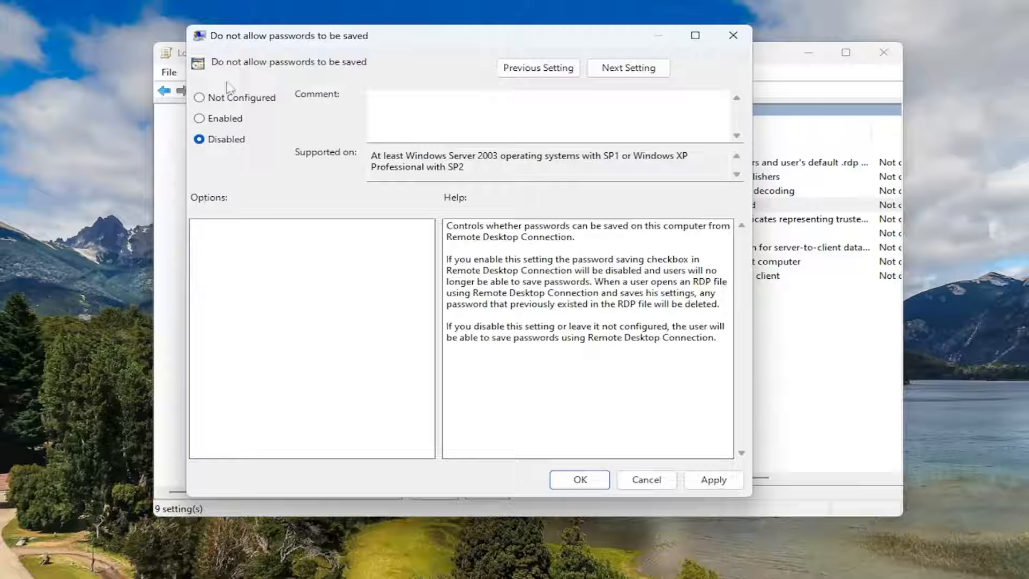
click(199, 118)
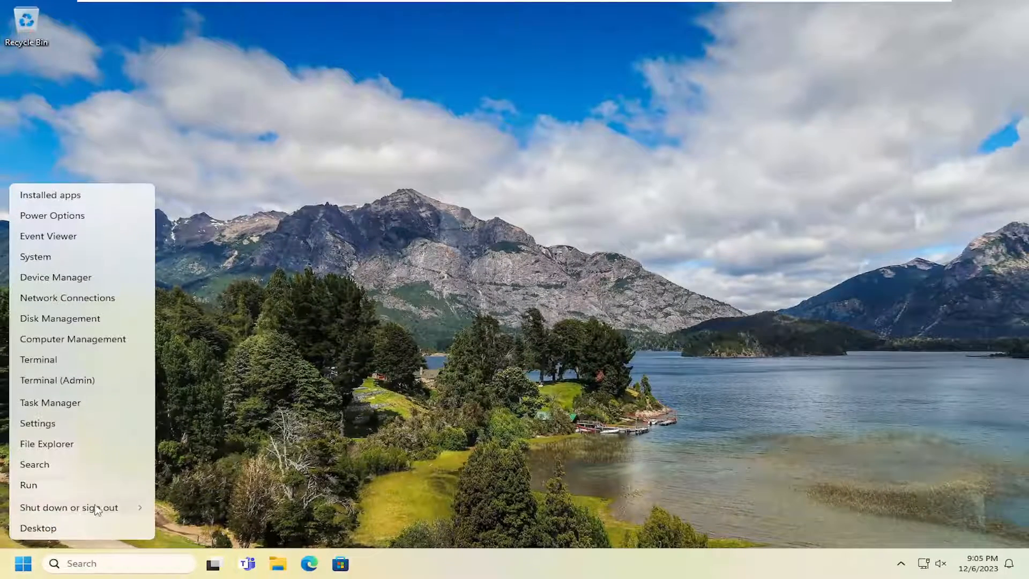
Restart the PC from the Start button's Shut down or sign out menu
click(67, 507)
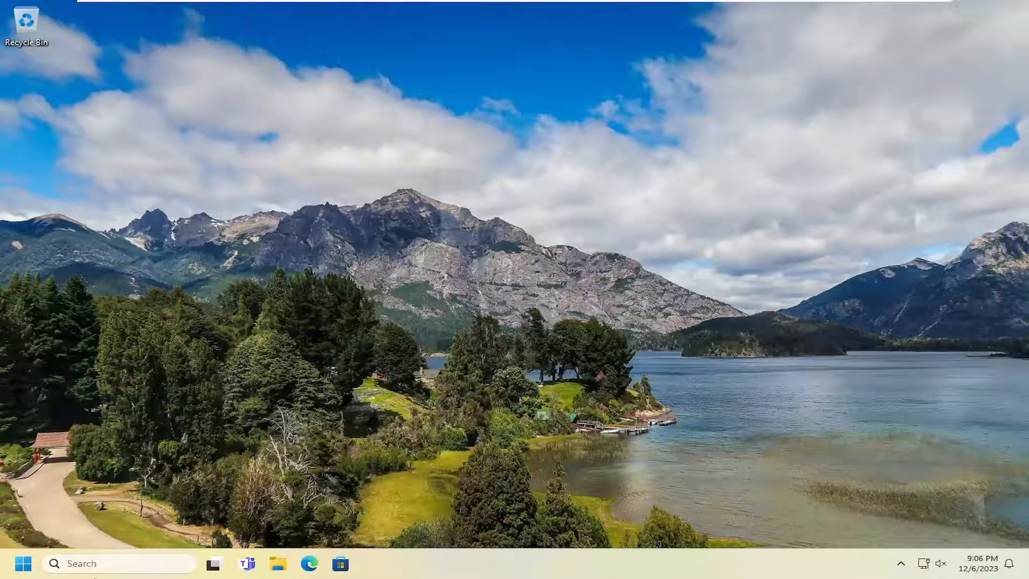
Reopen the editor via 'group p' search and browse to System > Credentials Delegation
text(group p)
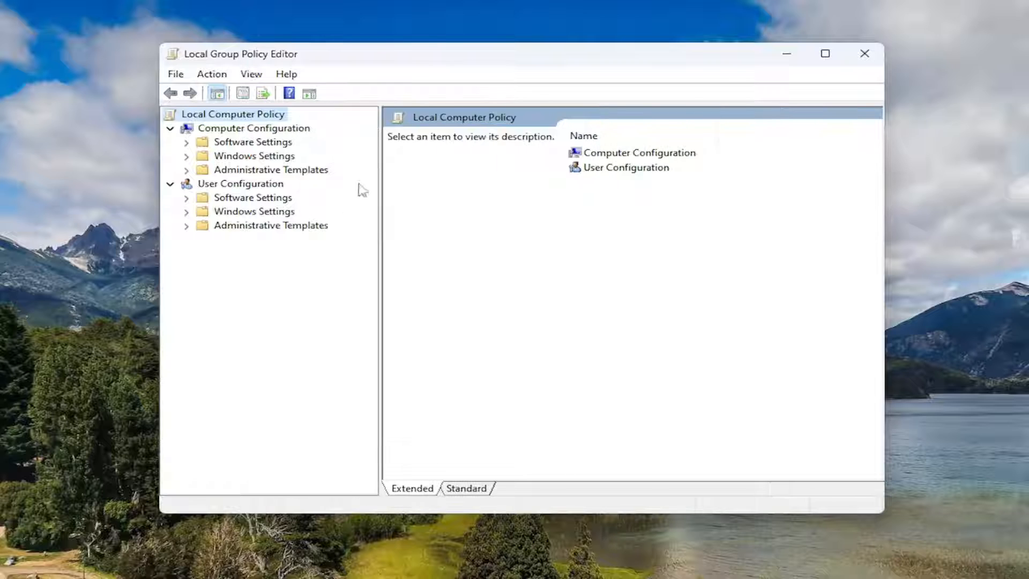
click(270, 170)
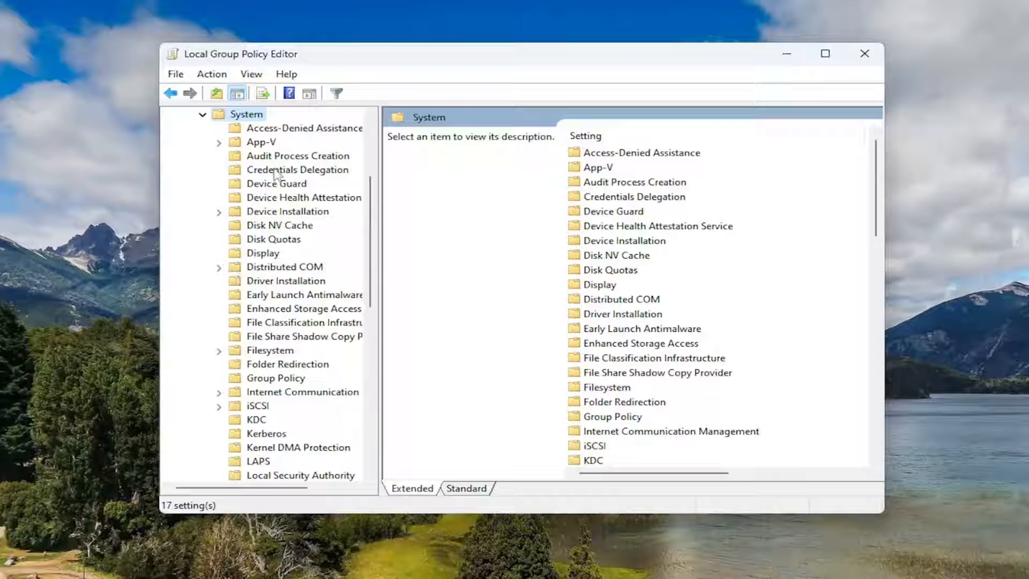
click(297, 170)
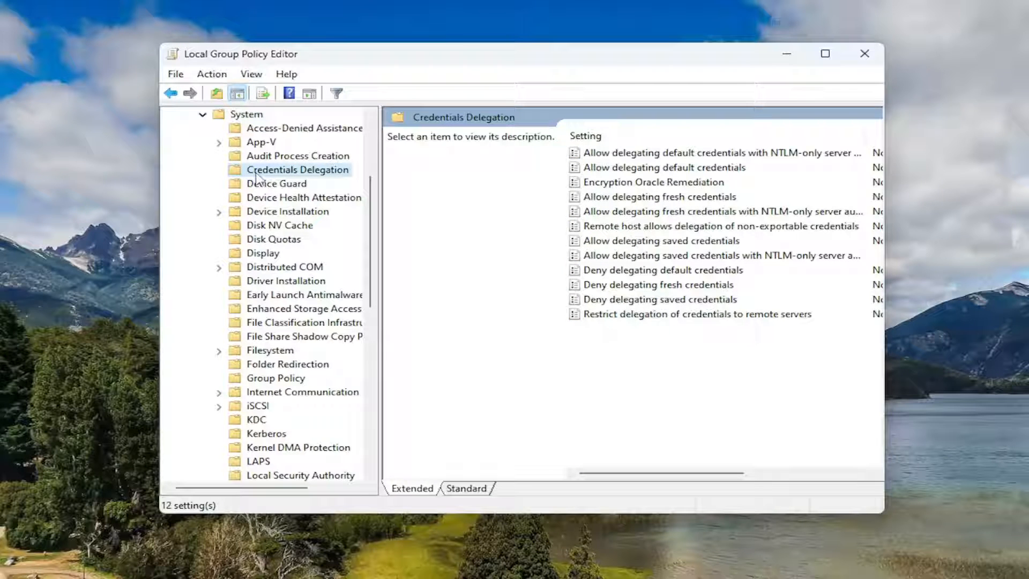
mouse_move(628, 173)
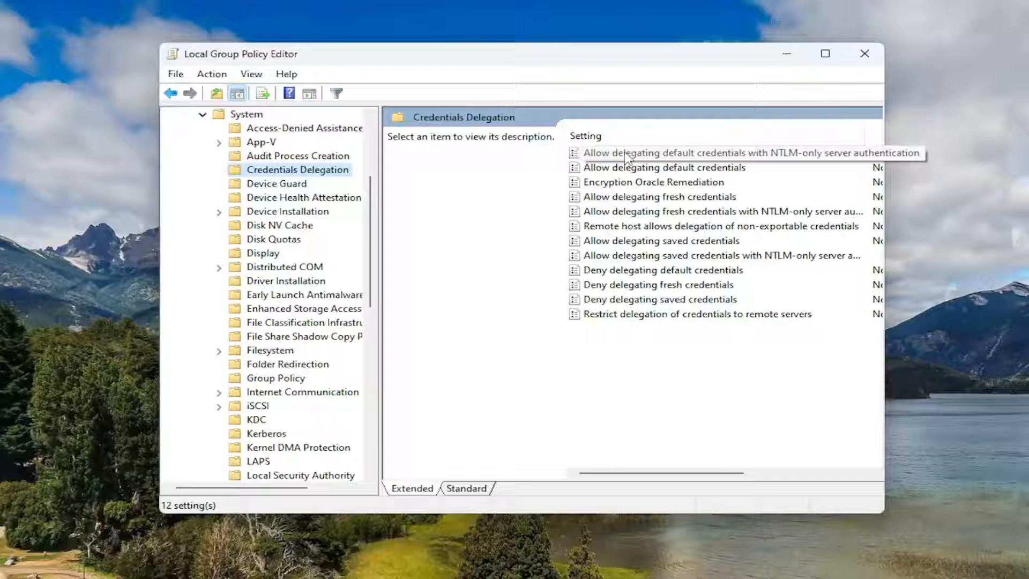
Set 'Allow delegating default credentials with NTLM-only server authentication' to Disabled and confirm
double_click(749, 152)
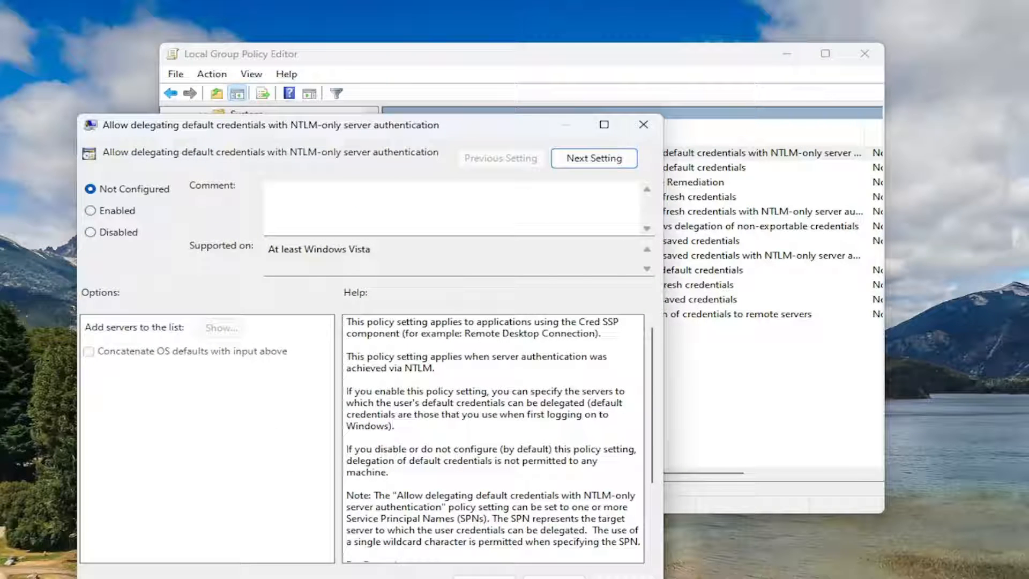
click(245, 191)
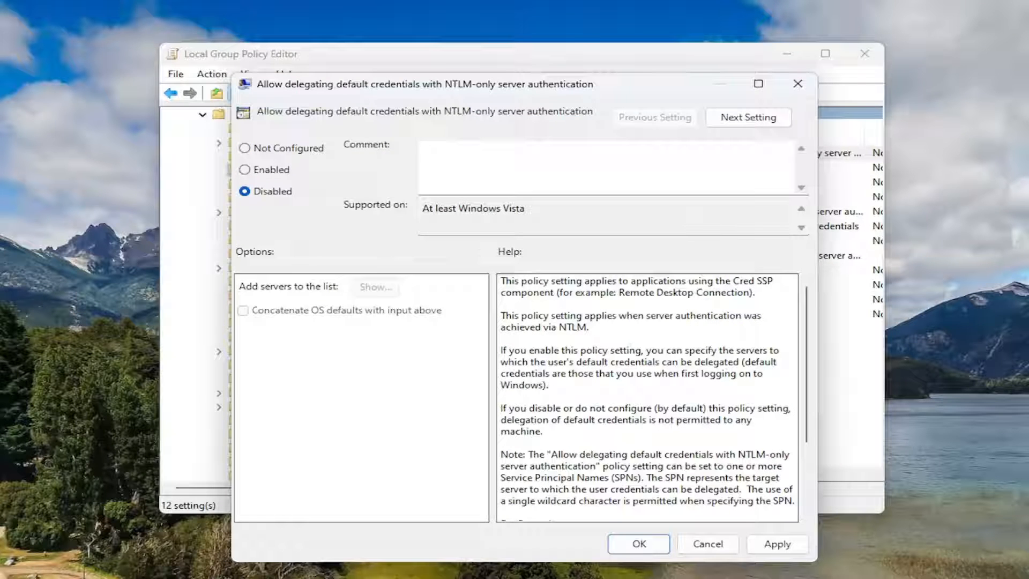
click(708, 544)
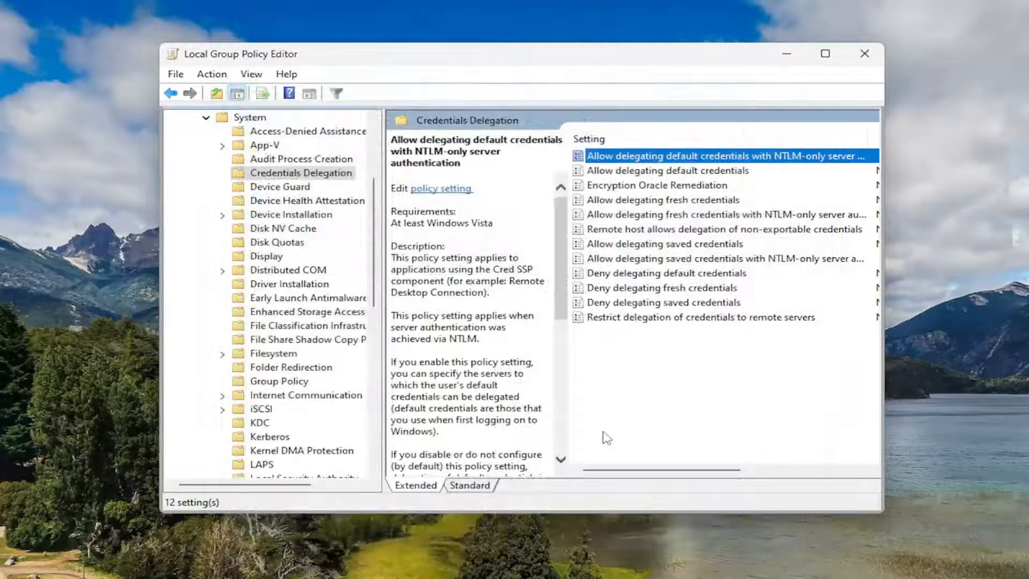
mouse_move(646, 195)
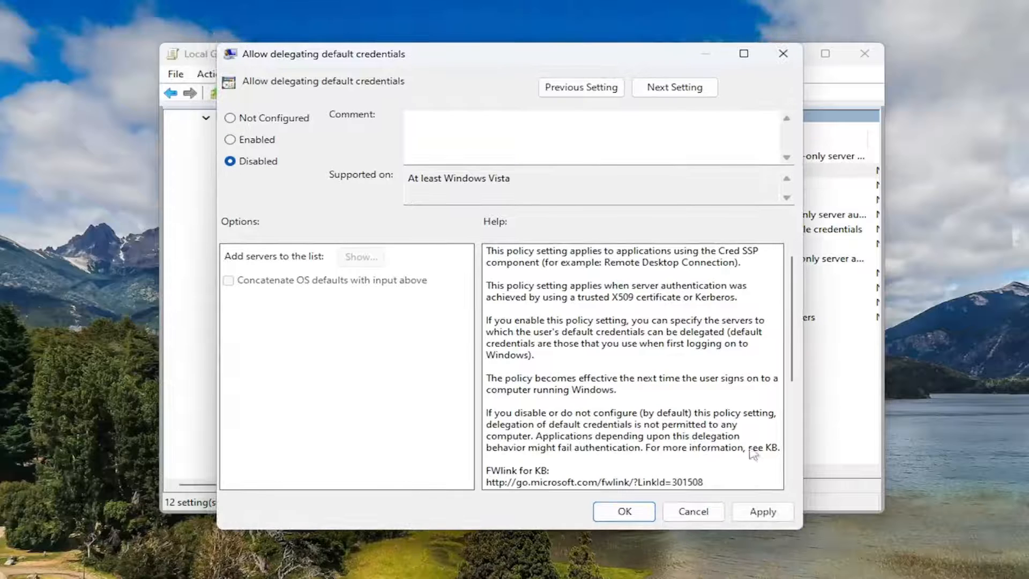
Confirm 'Allow delegating default credentials' as Disabled, then edit 'Allow delegating saved credentials' and its NTLM-only variant
click(693, 512)
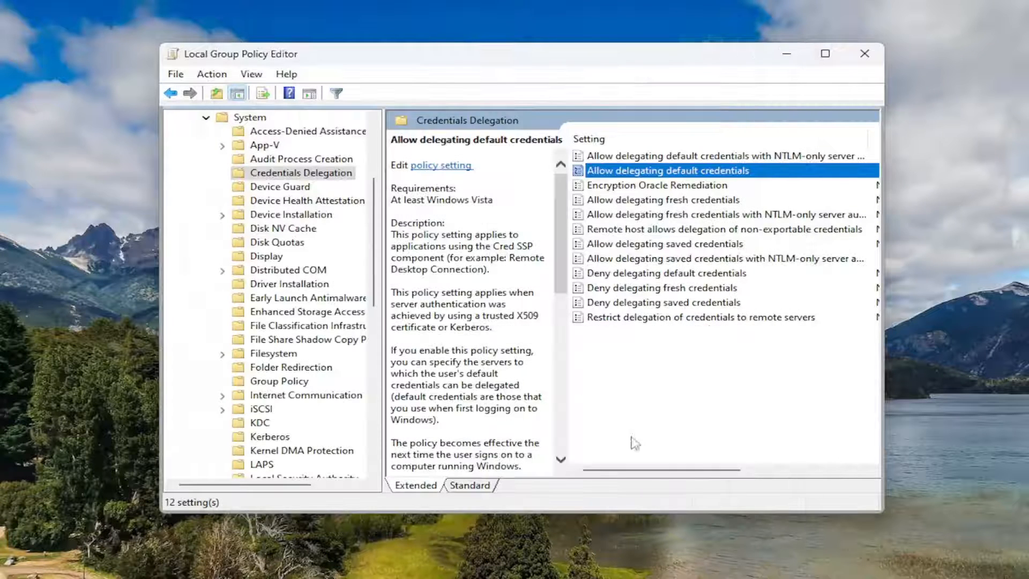
mouse_move(635, 228)
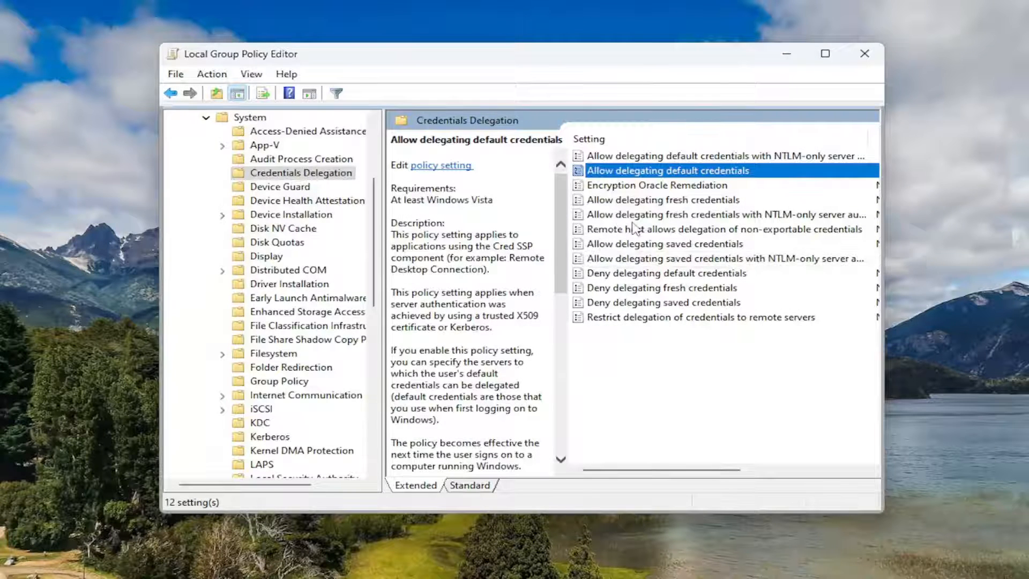
double_click(665, 243)
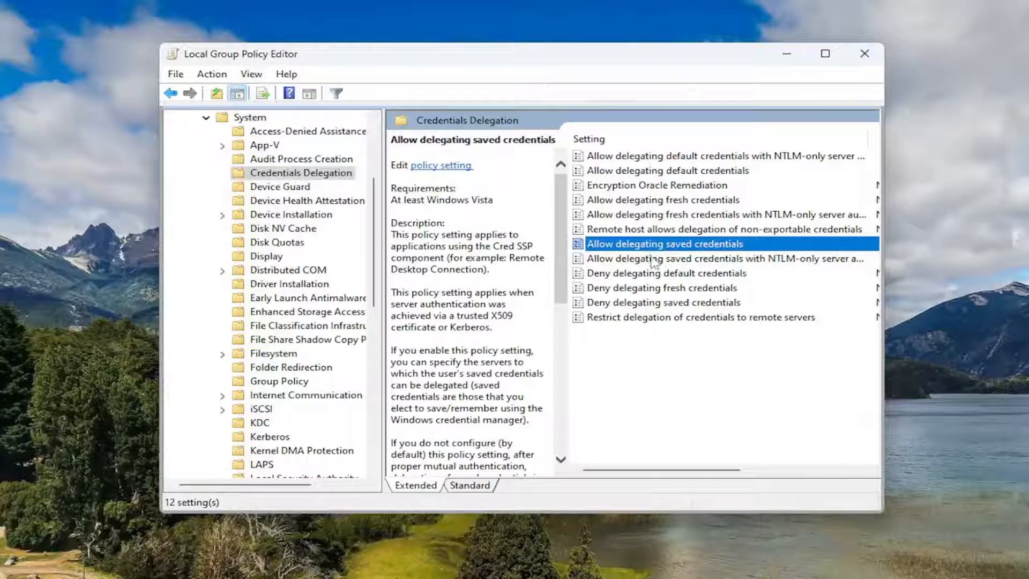
click(722, 259)
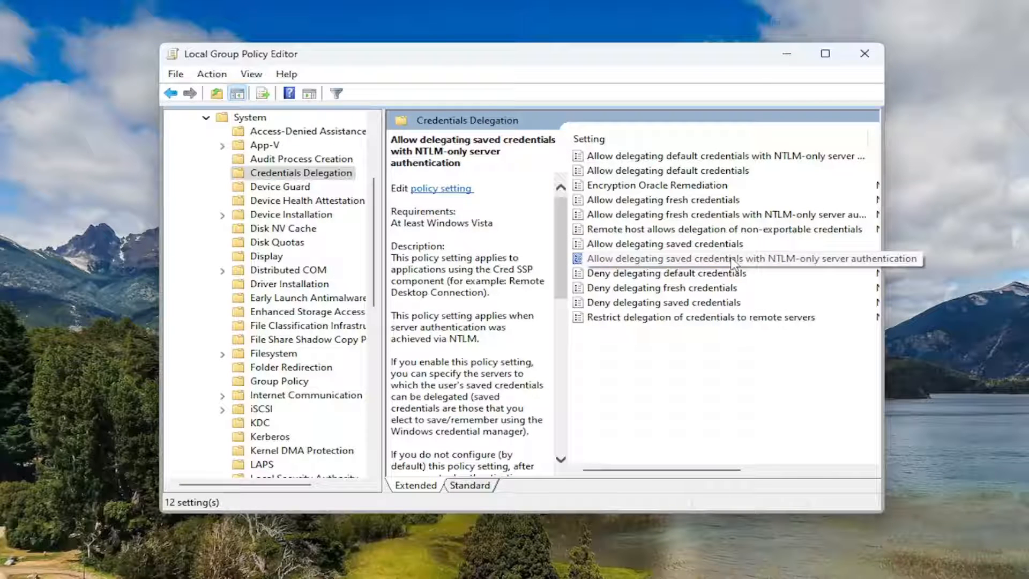
double_click(748, 258)
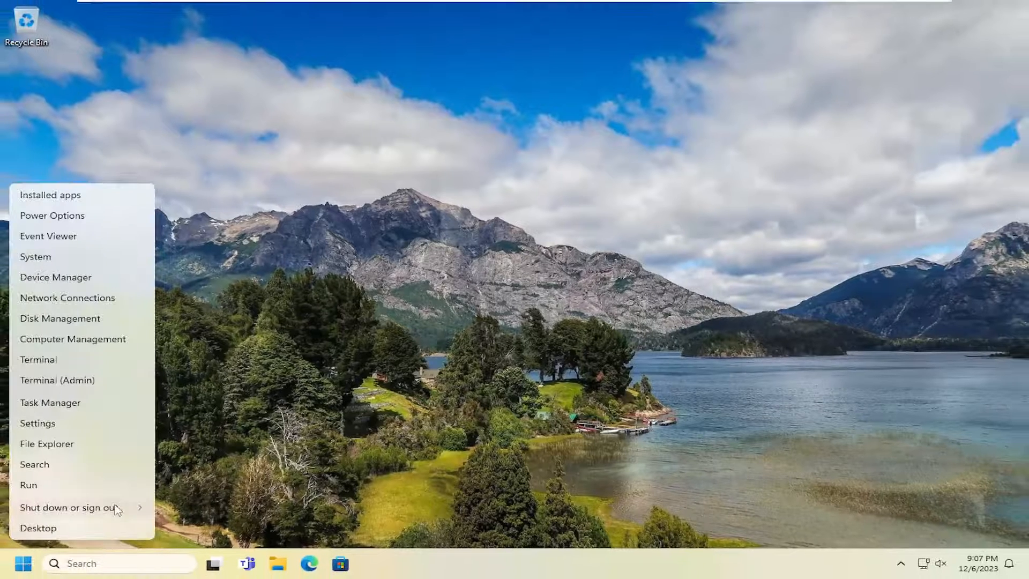
Restart the PC from the Start button's Shut down or sign out menu
click(65, 507)
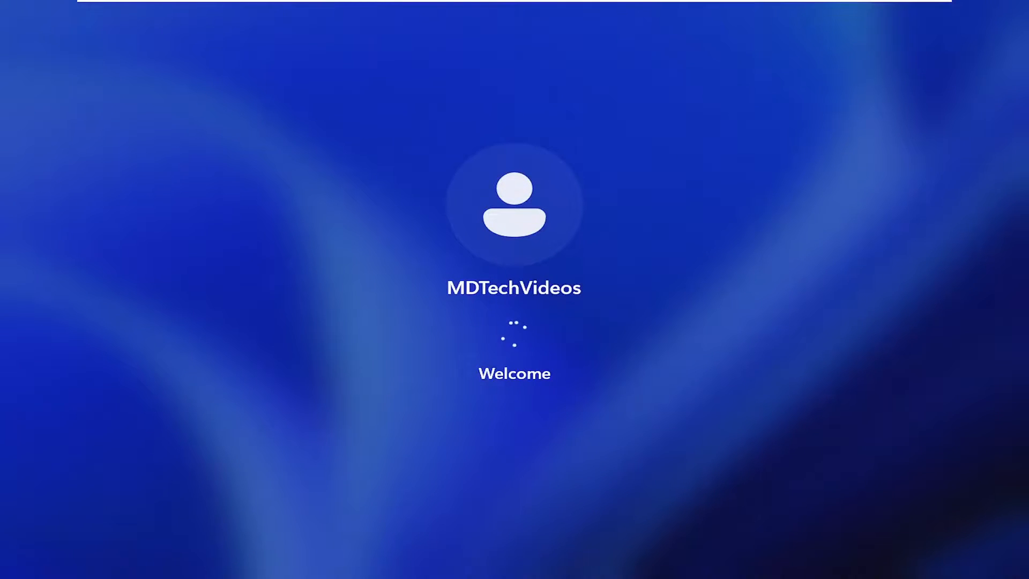